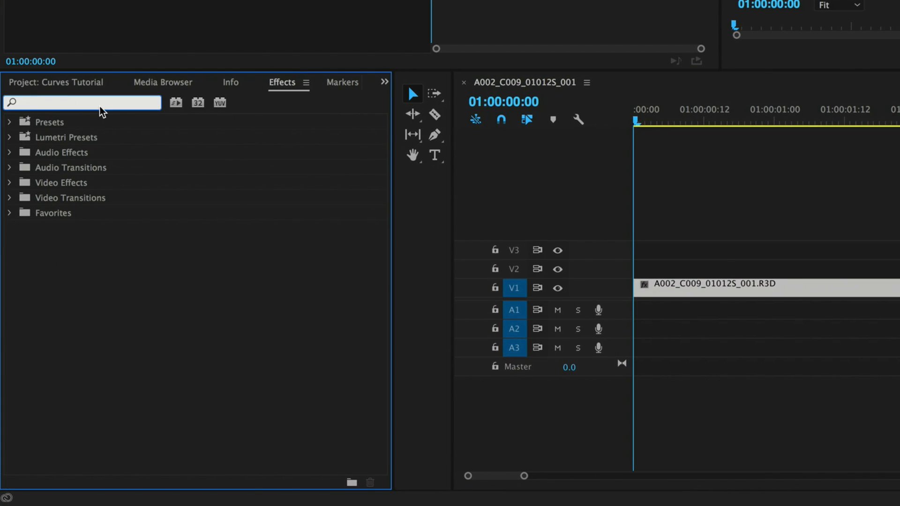
Step: Search 'curves' in Effects and apply Obsolete > RGB Curves to the motorcycle clip
type("curves")
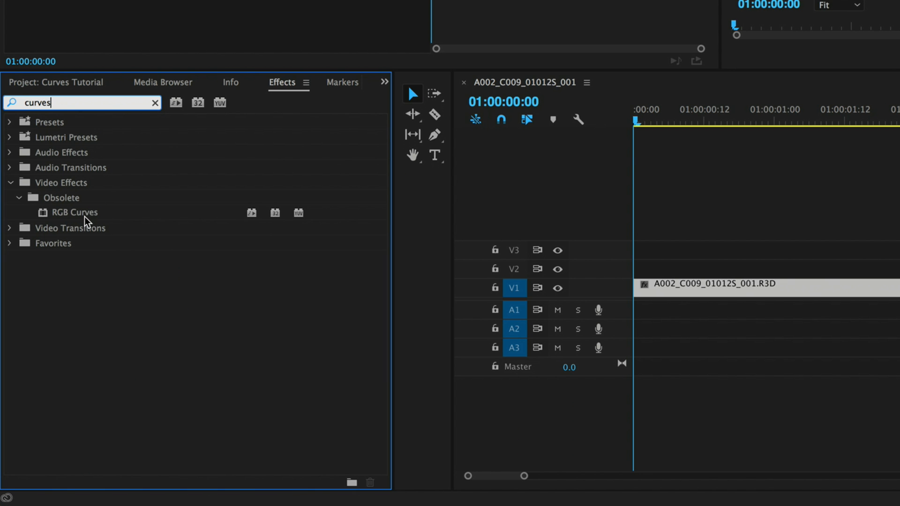
left_click(569, 26)
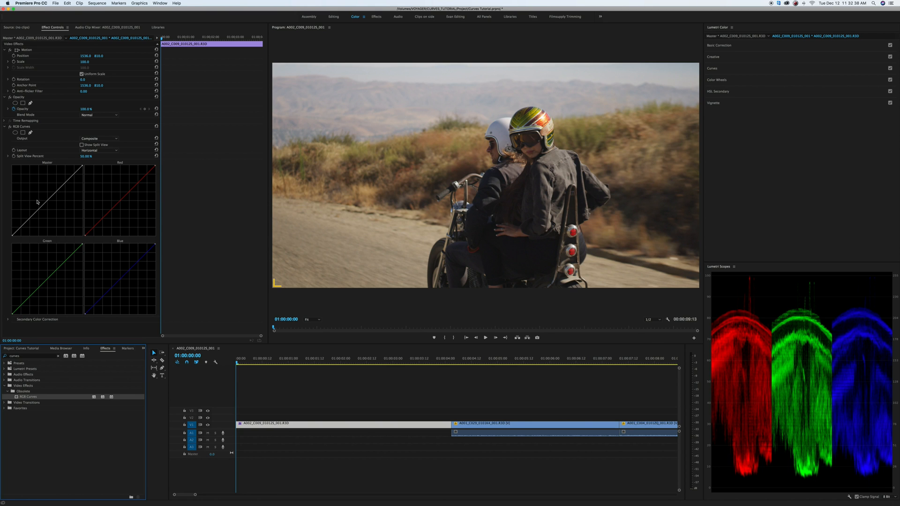
mouse_move(70, 271)
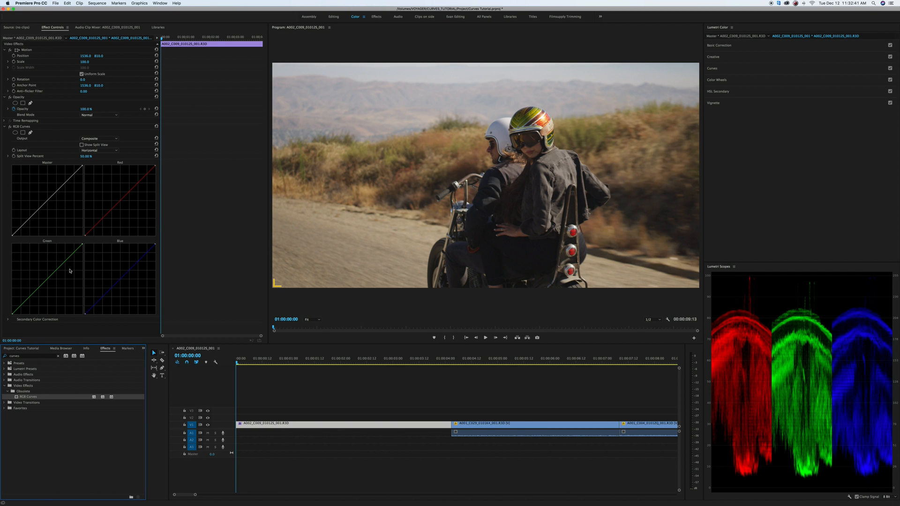
mouse_move(122, 270)
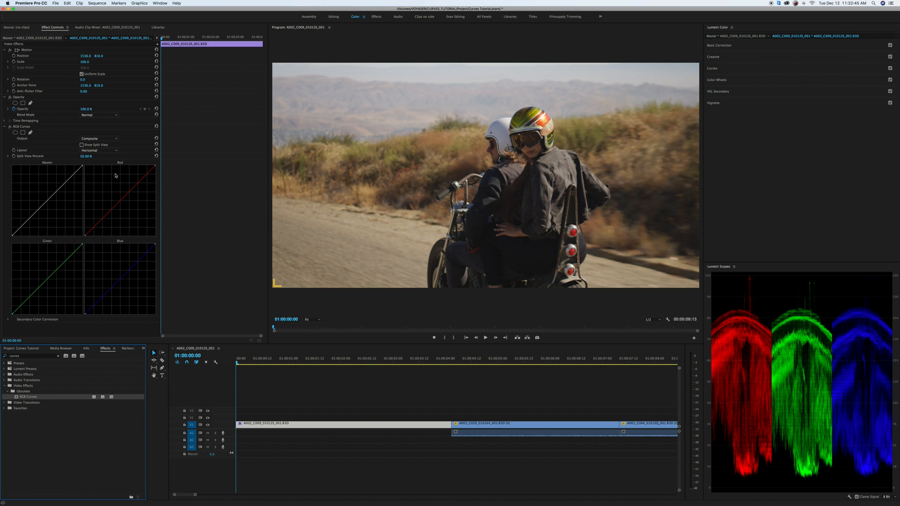
Step: Select the RGB Curves effect in Effect Controls so it can be deleted
left_click(5, 127)
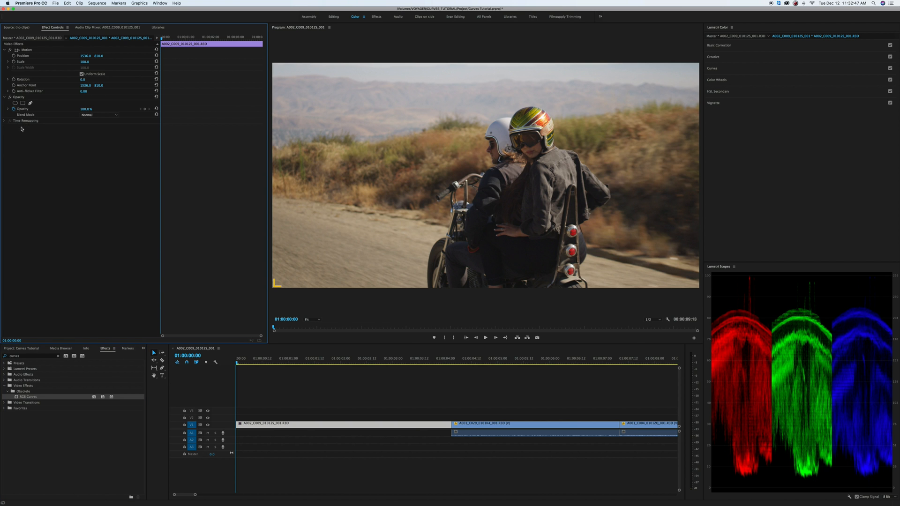
mouse_move(441, 216)
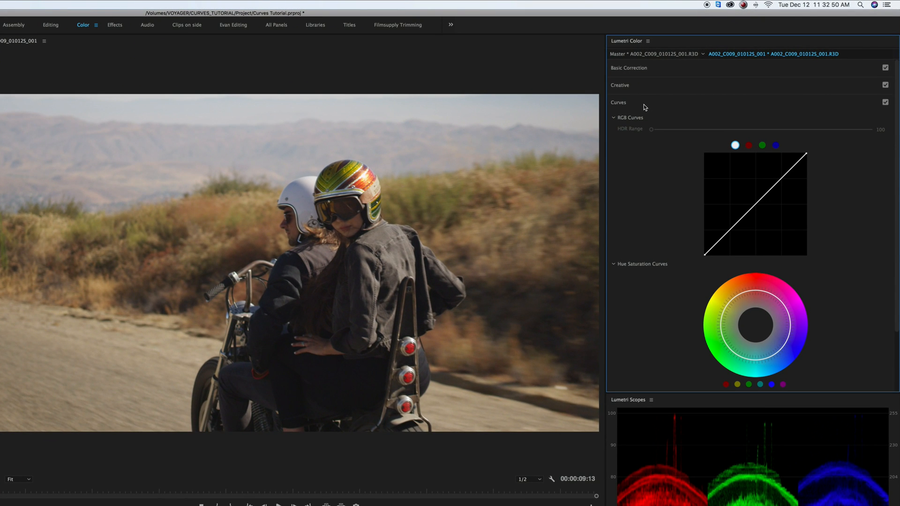
mouse_move(715, 165)
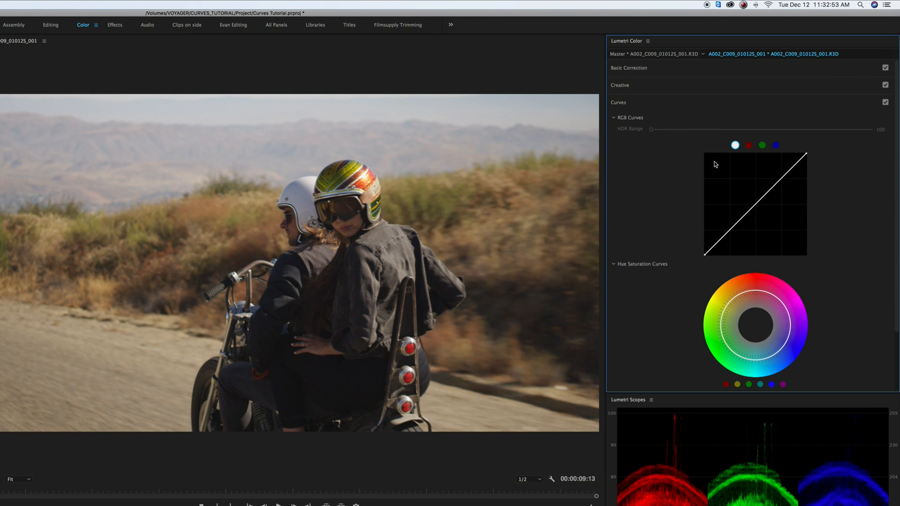
mouse_move(780, 157)
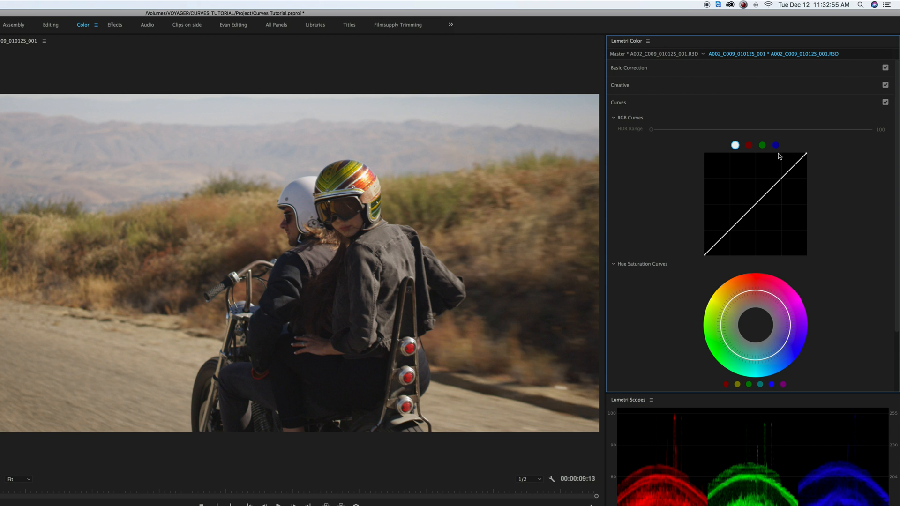
mouse_move(763, 313)
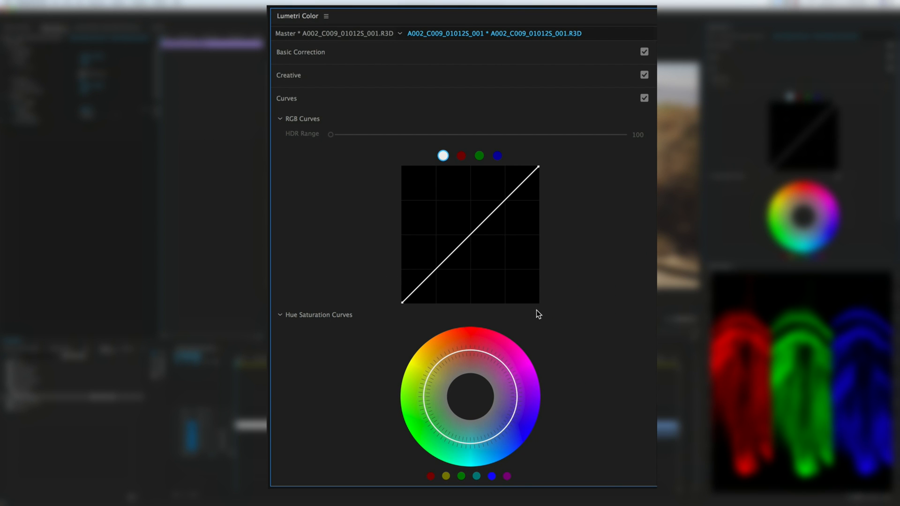
mouse_move(408, 318)
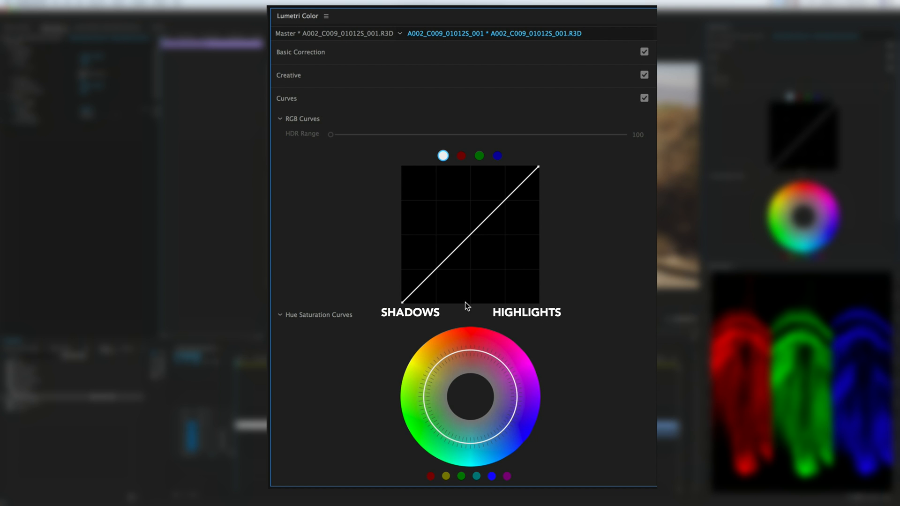
mouse_move(384, 303)
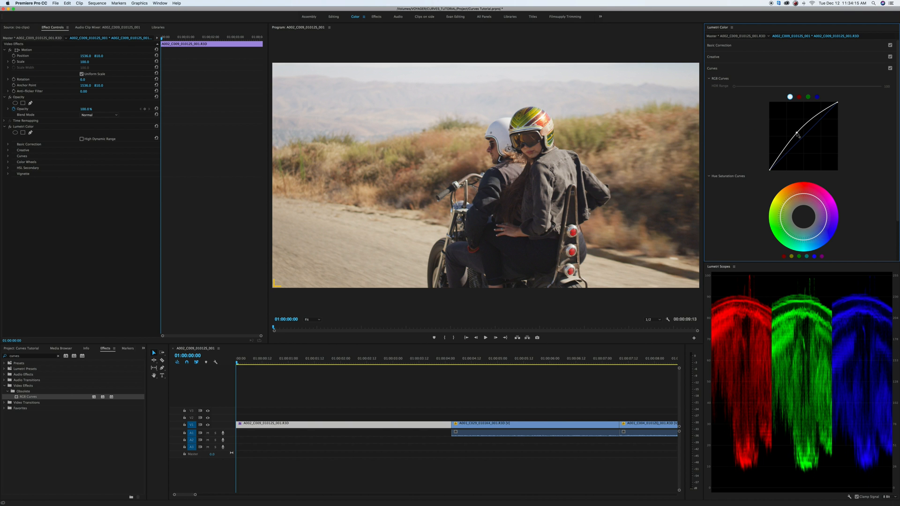
mouse_move(787, 135)
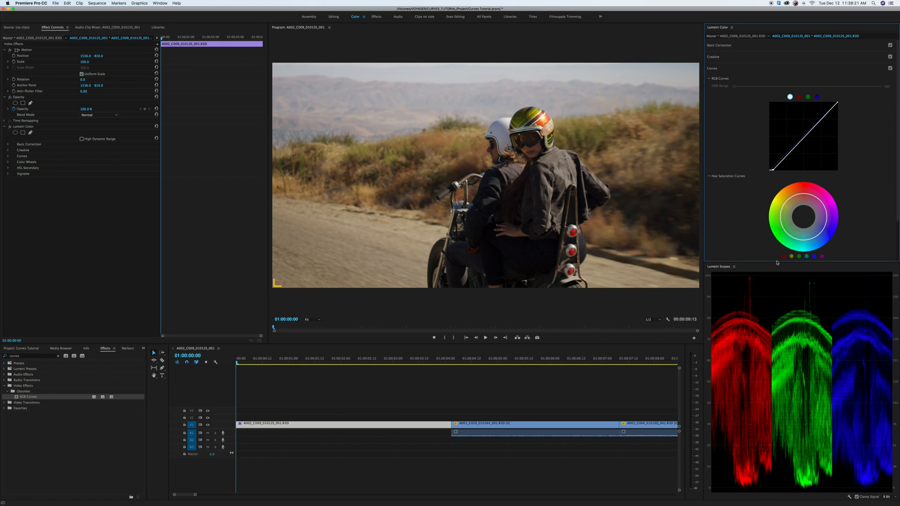
mouse_move(788, 489)
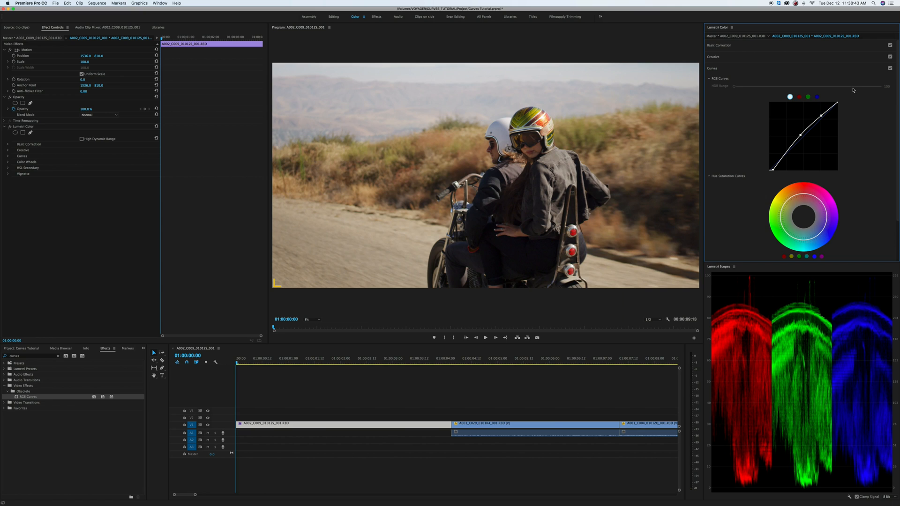
mouse_move(738, 143)
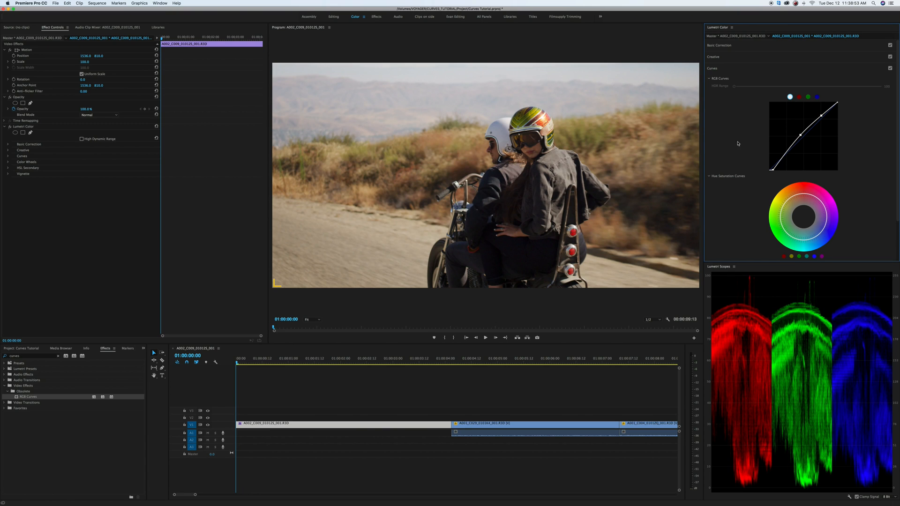
mouse_move(734, 152)
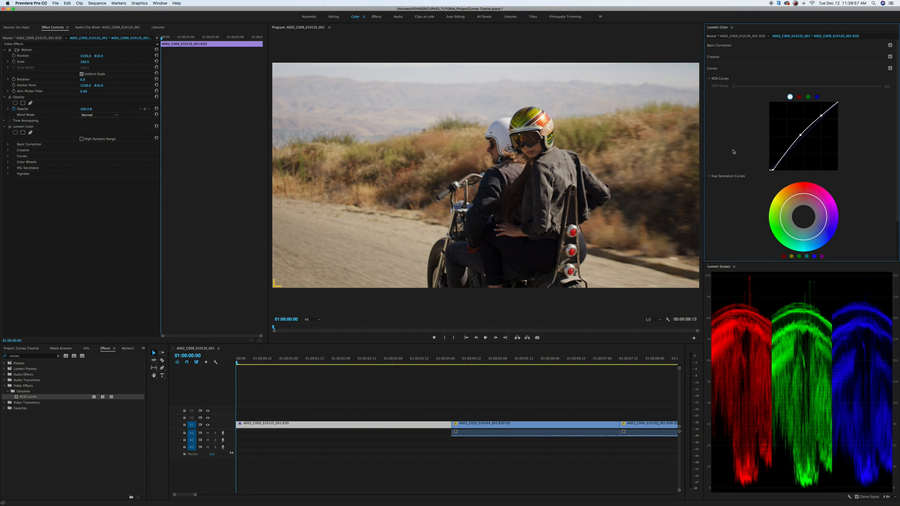
mouse_move(741, 140)
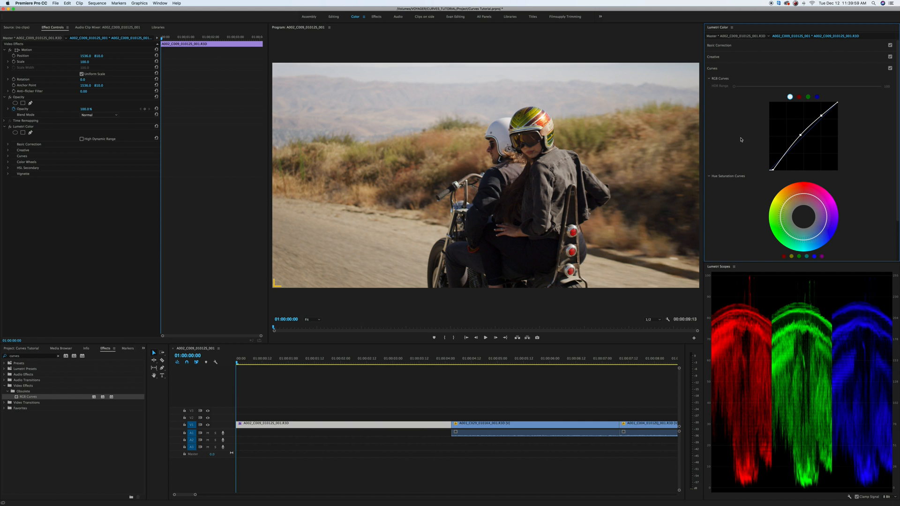
mouse_move(744, 125)
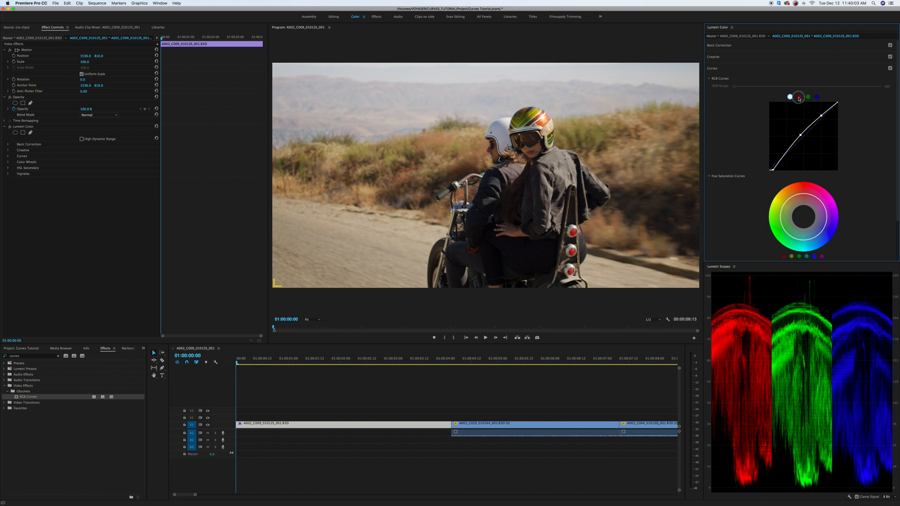
Step: Bend the blue channel curve down slightly and add a point on the green channel
left_click(817, 96)
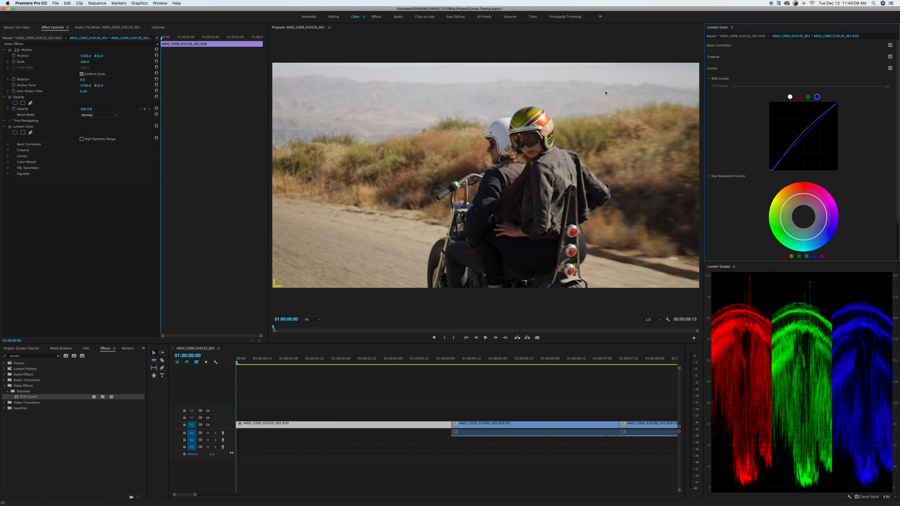
mouse_move(839, 105)
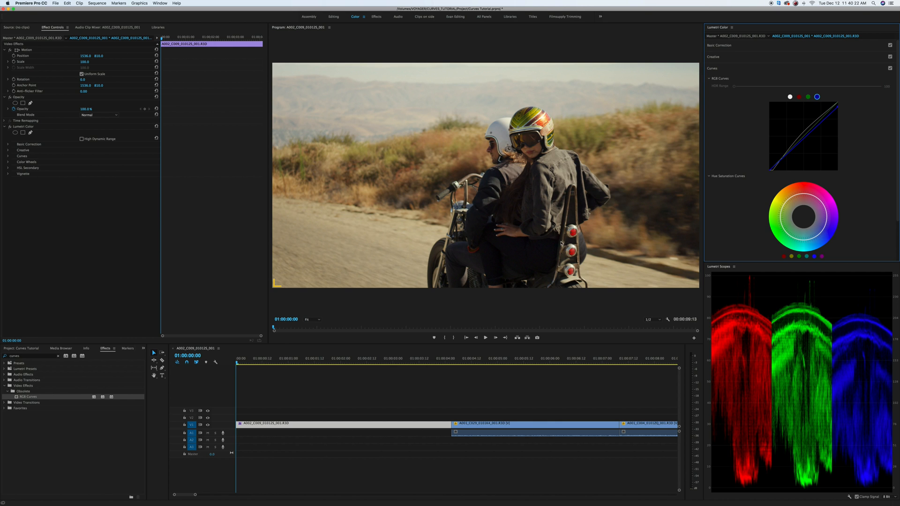
mouse_move(721, 143)
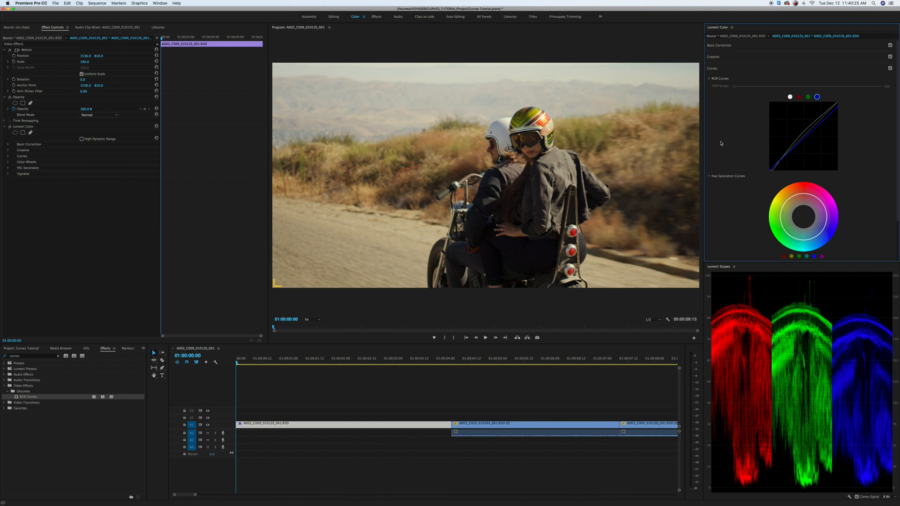
mouse_move(631, 153)
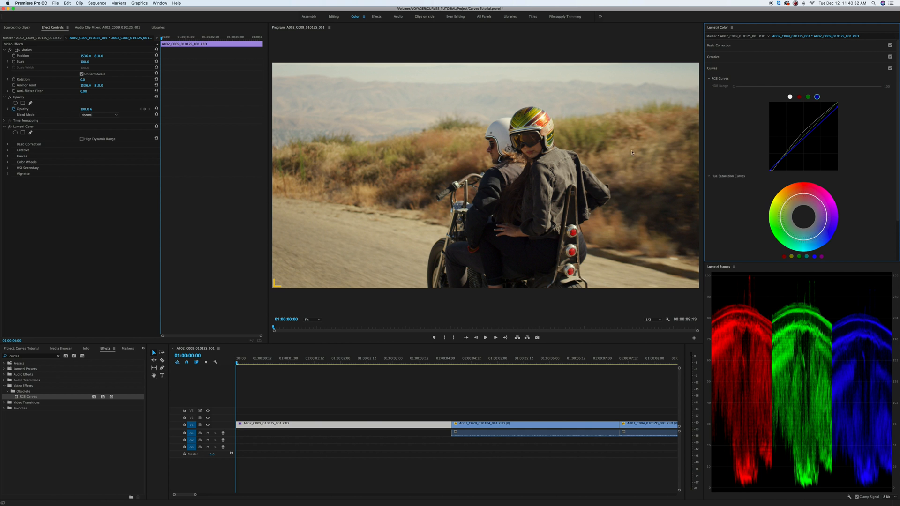
left_click(807, 97)
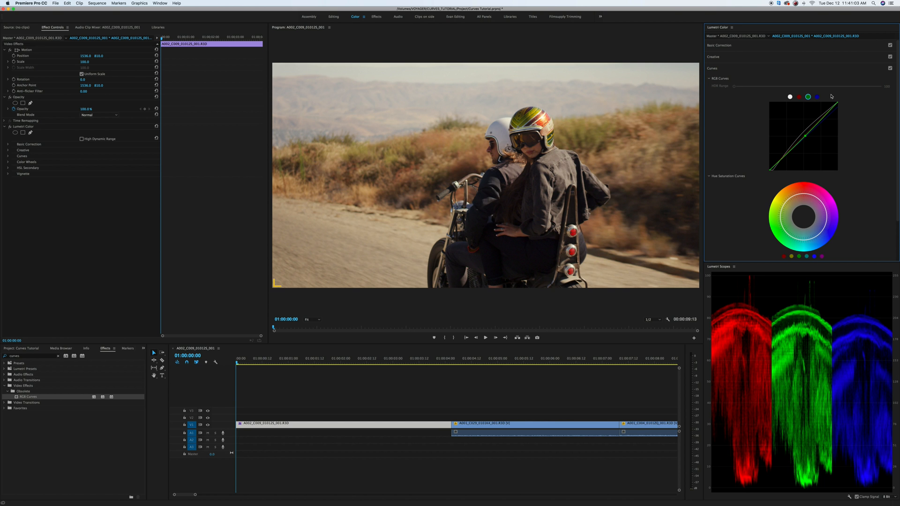
mouse_move(799, 98)
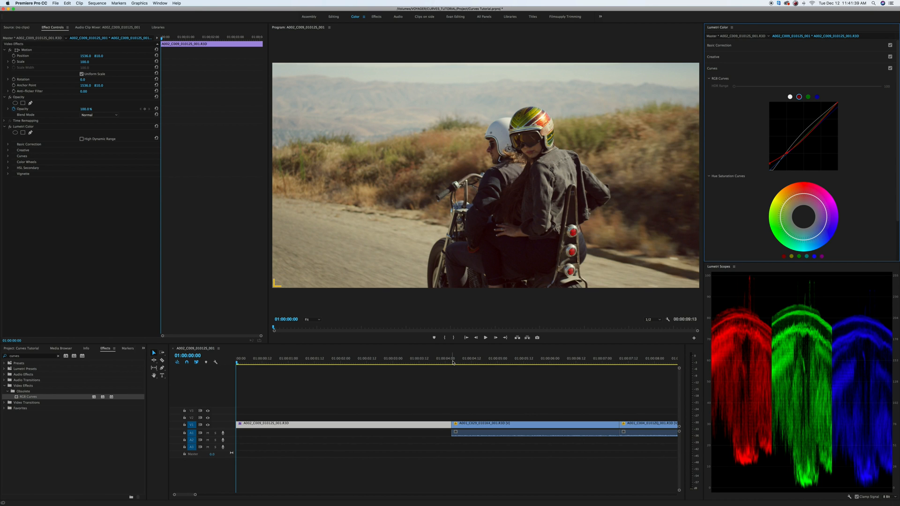
Step: Move the playhead onto the machine-parts clip in the sequence
left_click(476, 358)
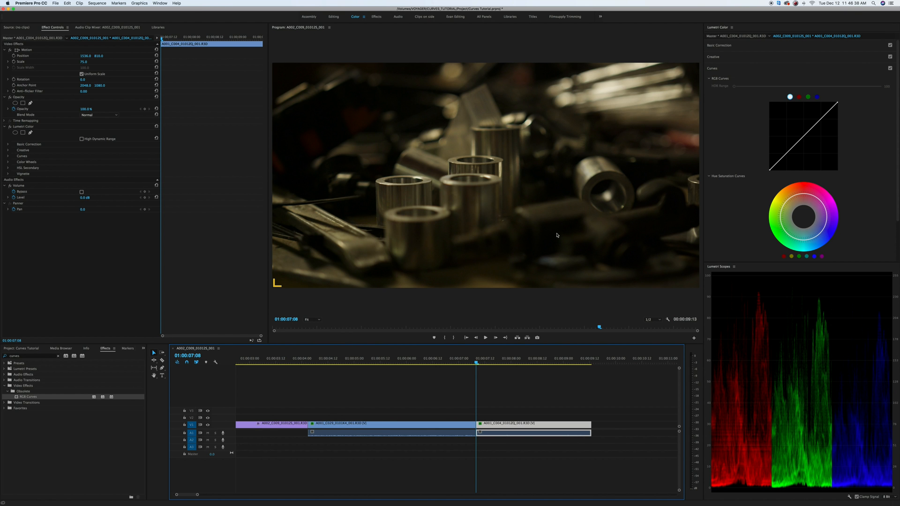
mouse_move(765, 457)
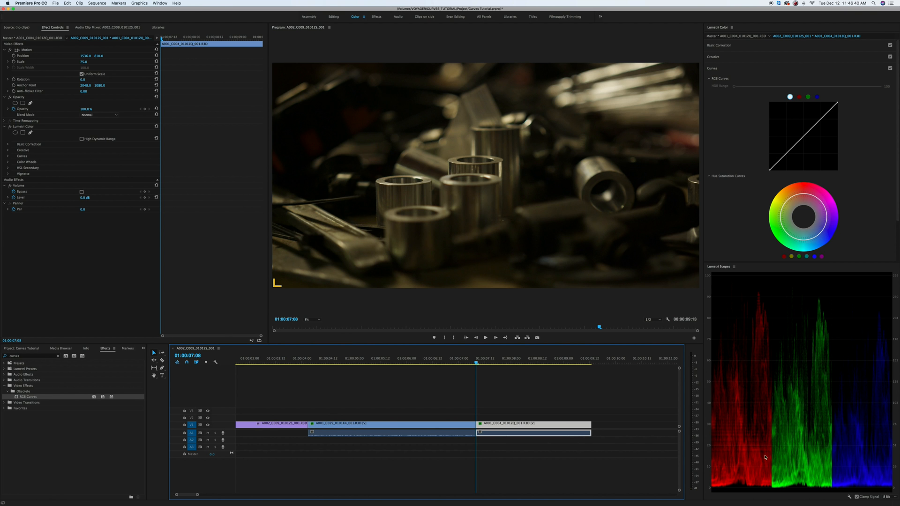
mouse_move(723, 314)
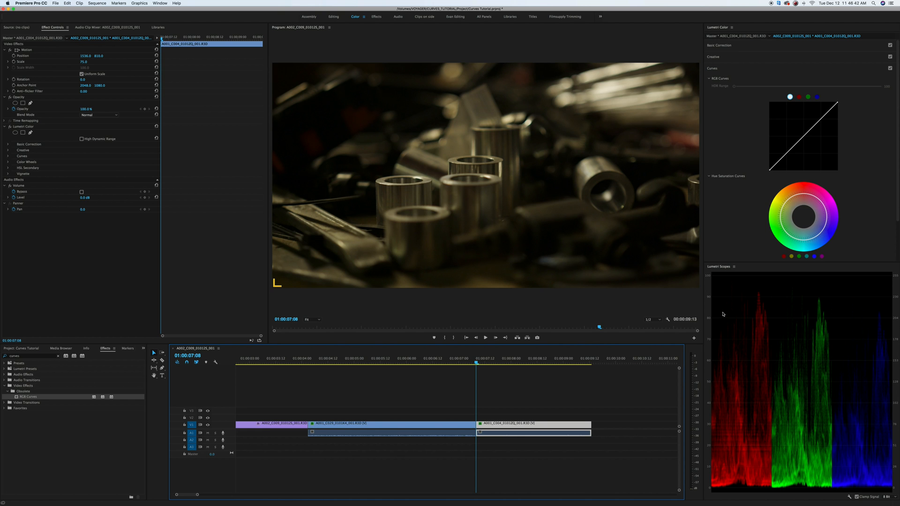
mouse_move(503, 178)
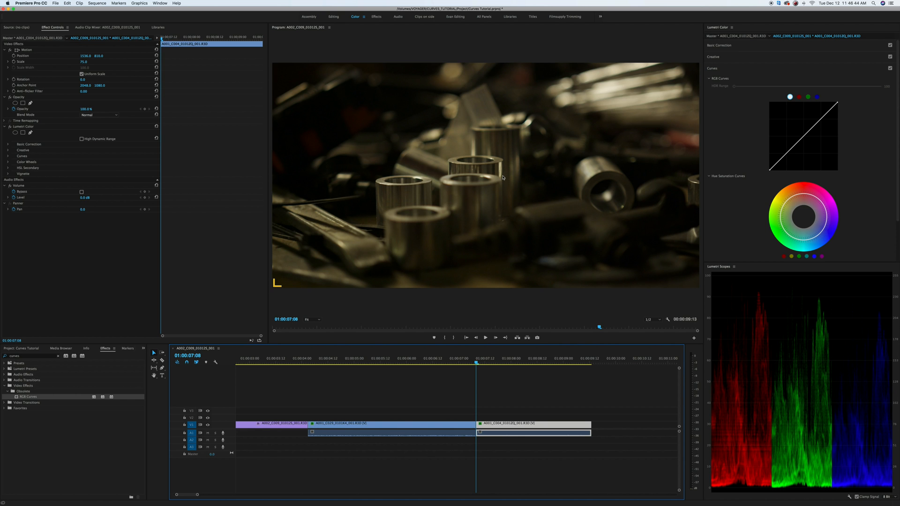
mouse_move(760, 133)
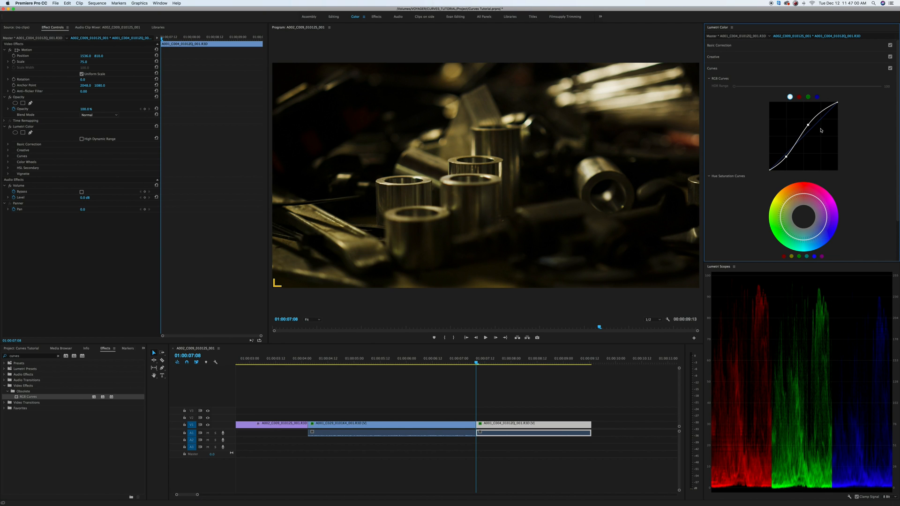
Step: Adjust a colour channel curve, then toggle Curves off and on to compare the grade
left_click(809, 96)
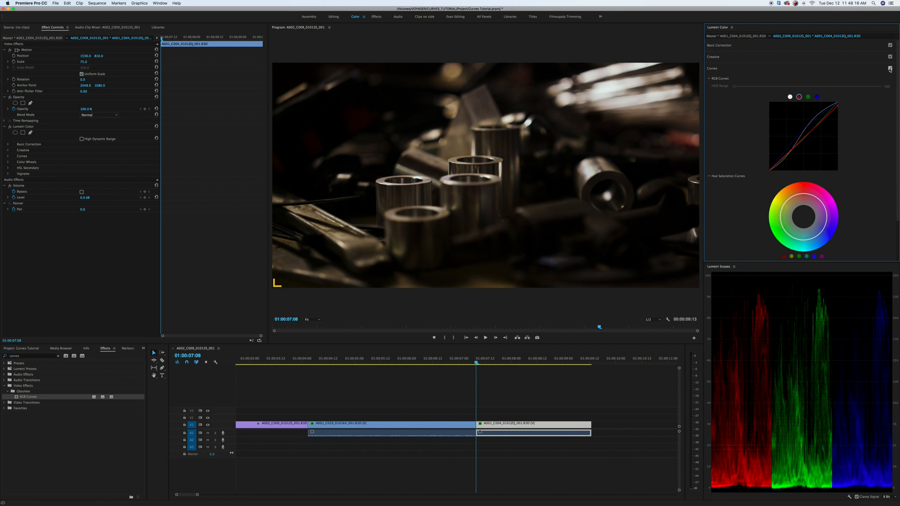
left_click(891, 68)
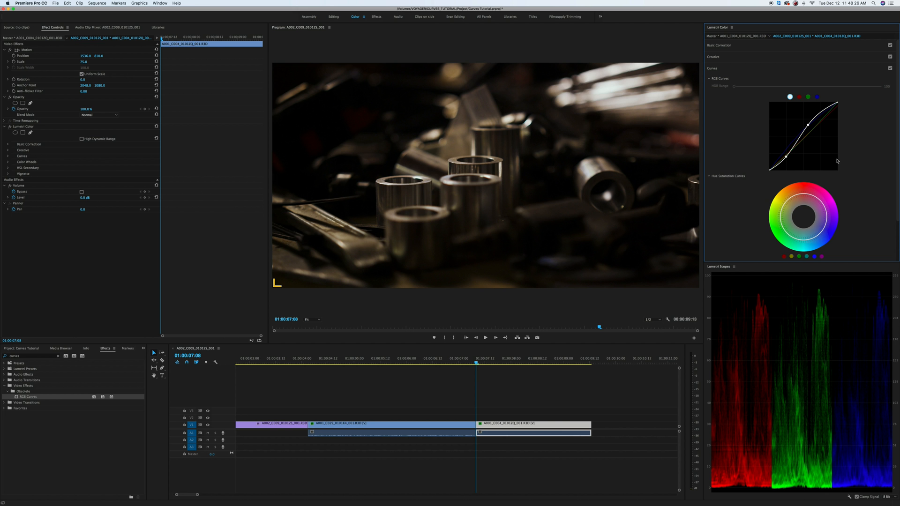
mouse_move(813, 189)
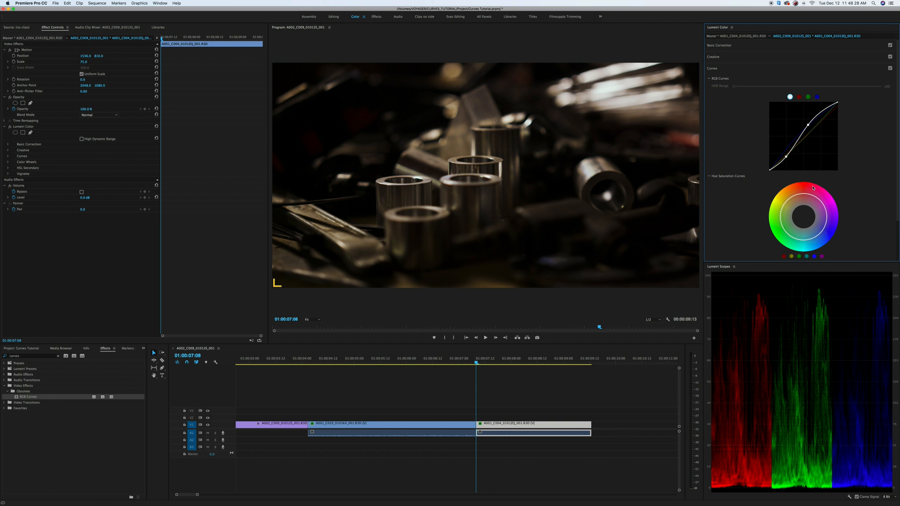
mouse_move(564, 185)
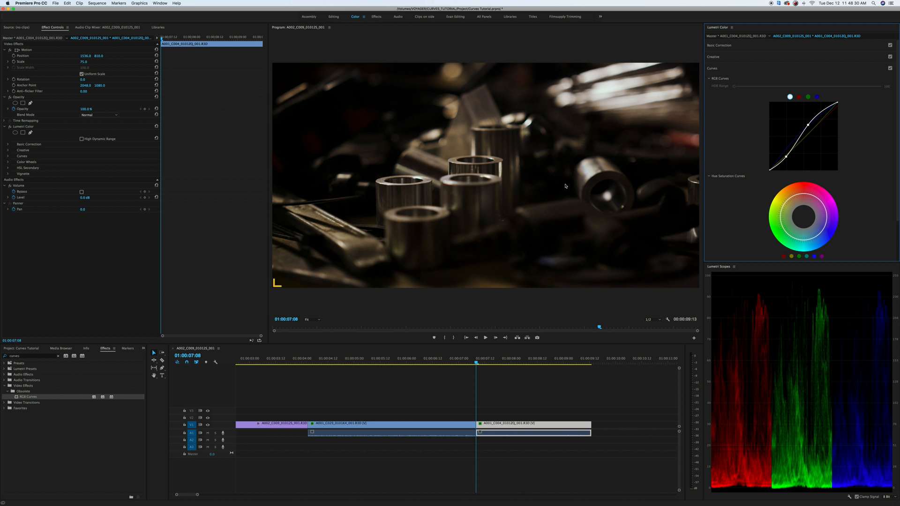